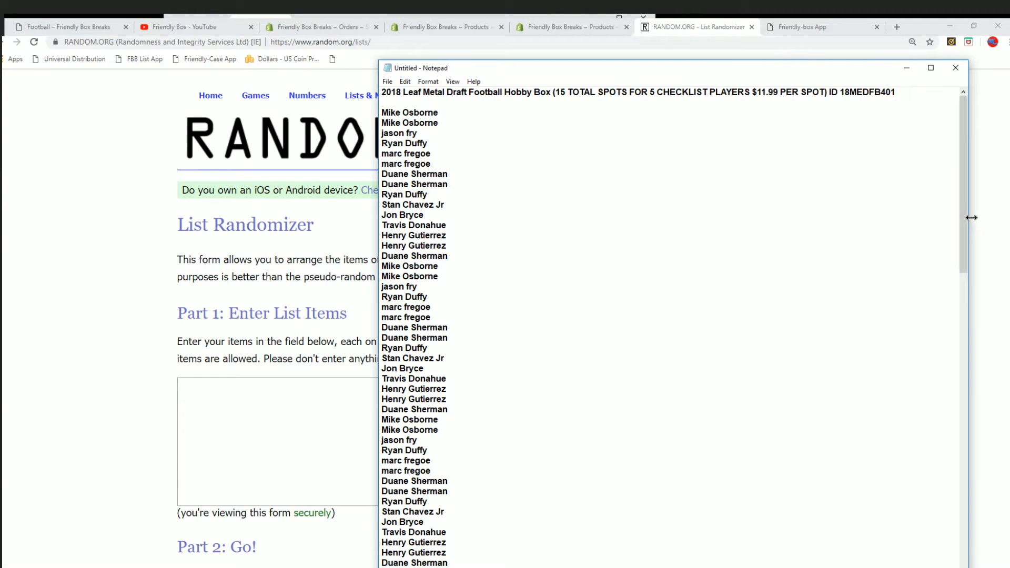
Select all the owner names in Notepad so they can be copied to the randomizer.
scroll("down", 3)
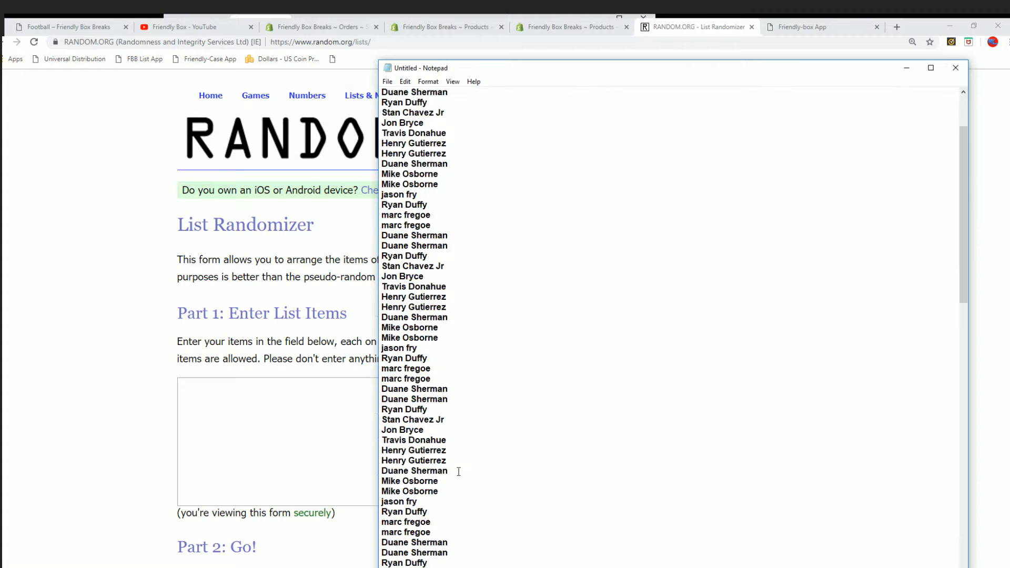
key("ctrl+a")
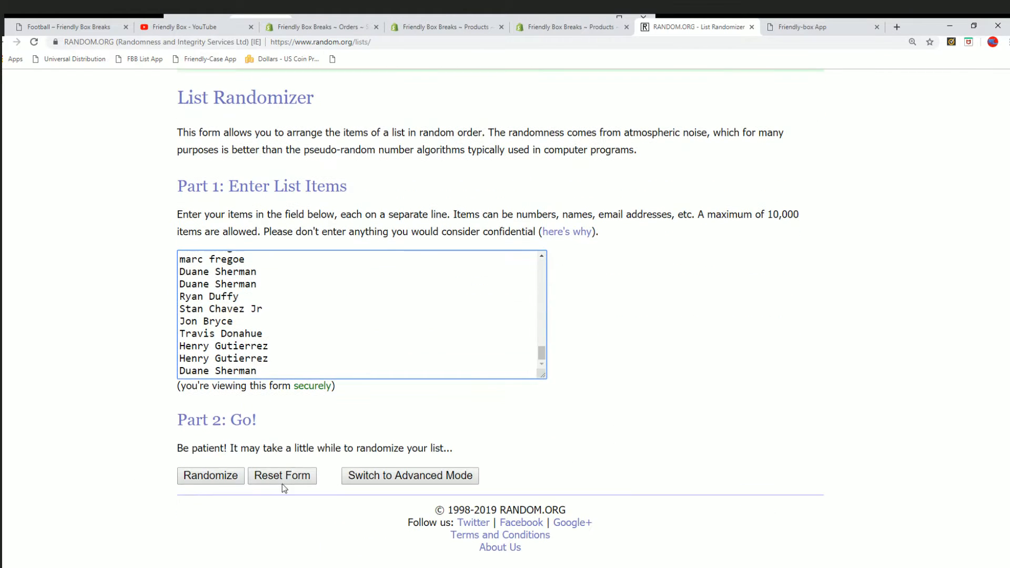
Randomize the 75 owner names and reshuffle them several times with Again!
left_click(211, 476)
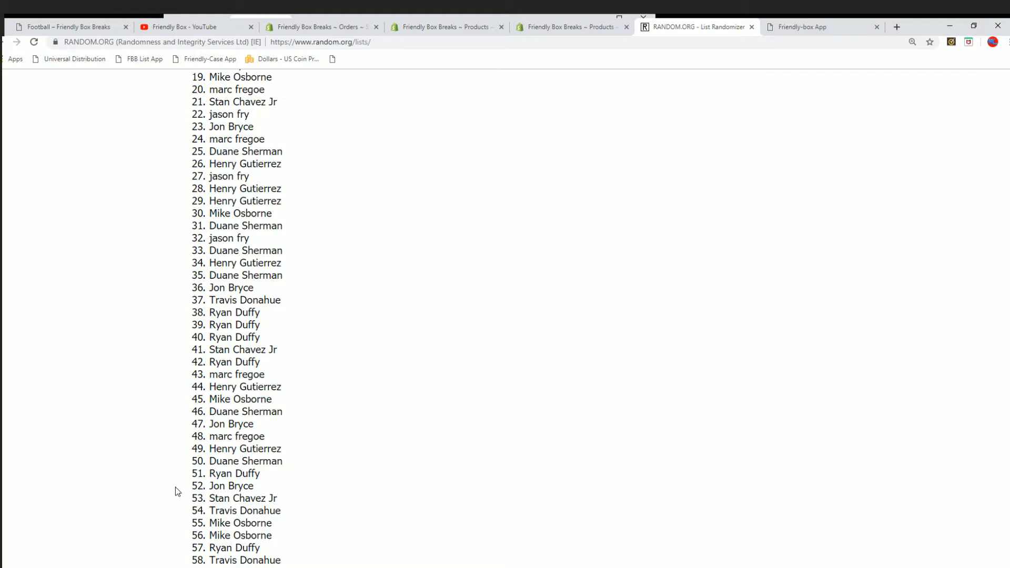
scroll("down", 3)
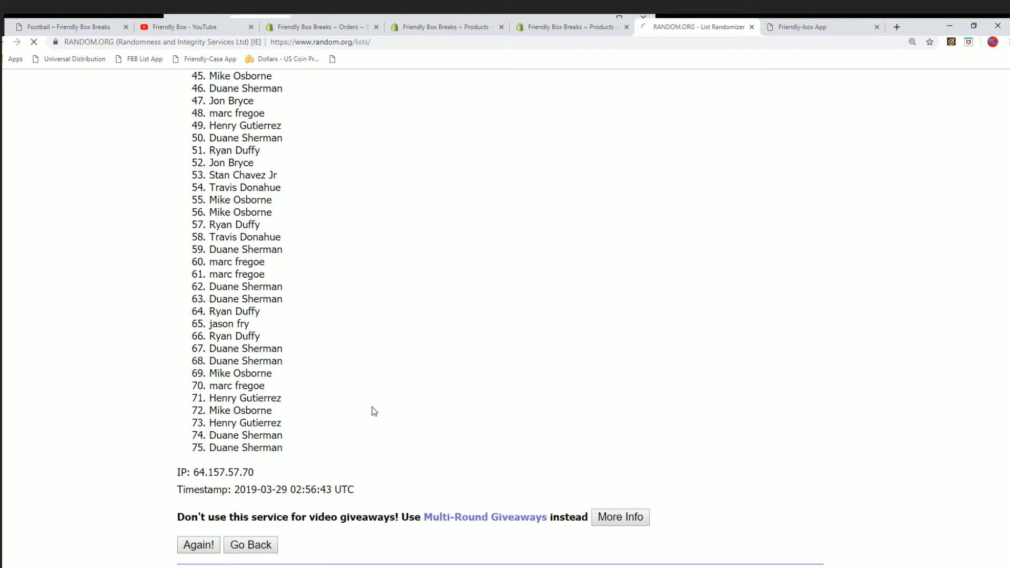
left_click(199, 523)
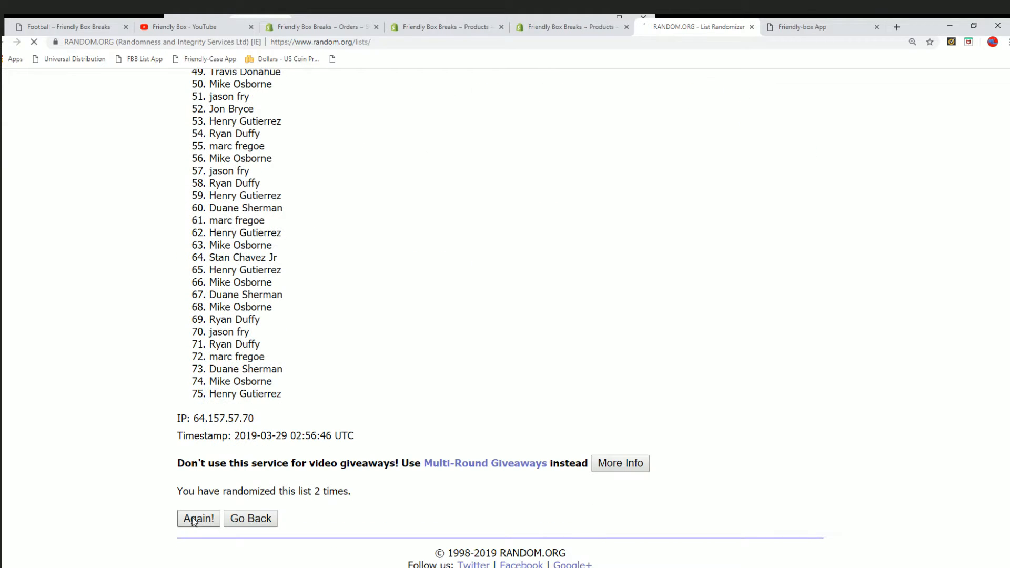
left_click(199, 518)
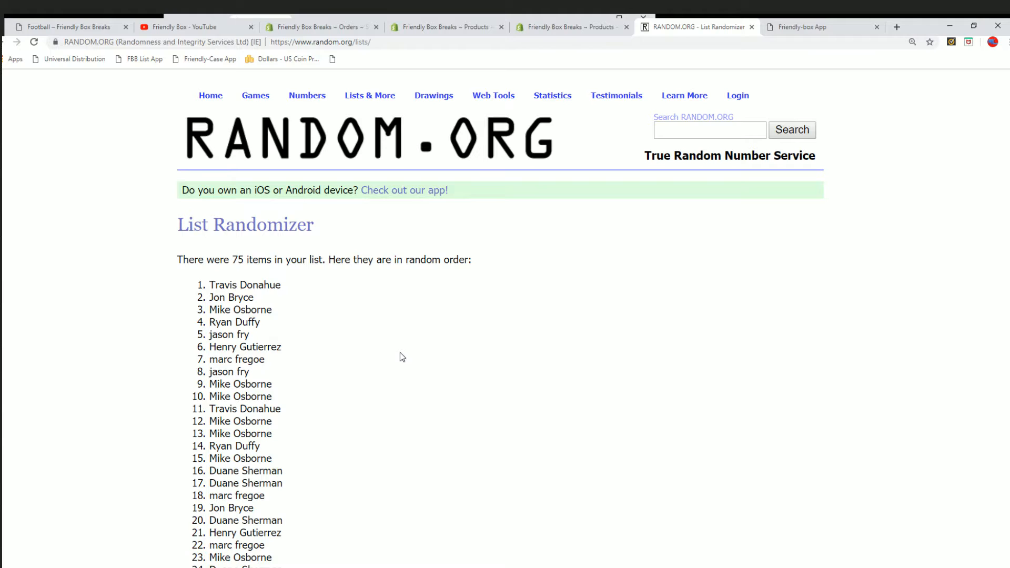
scroll("down", 3)
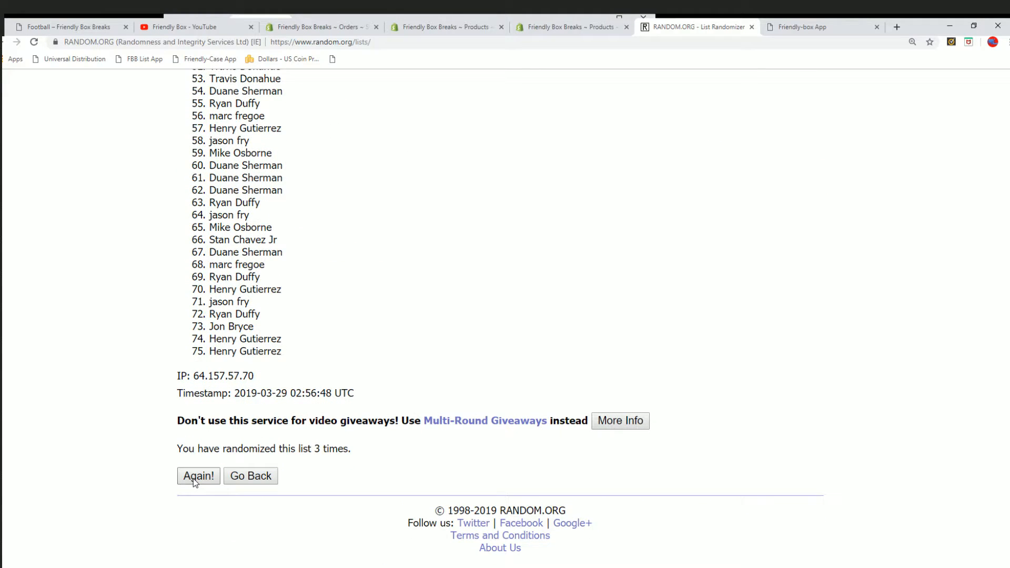
left_click(198, 476)
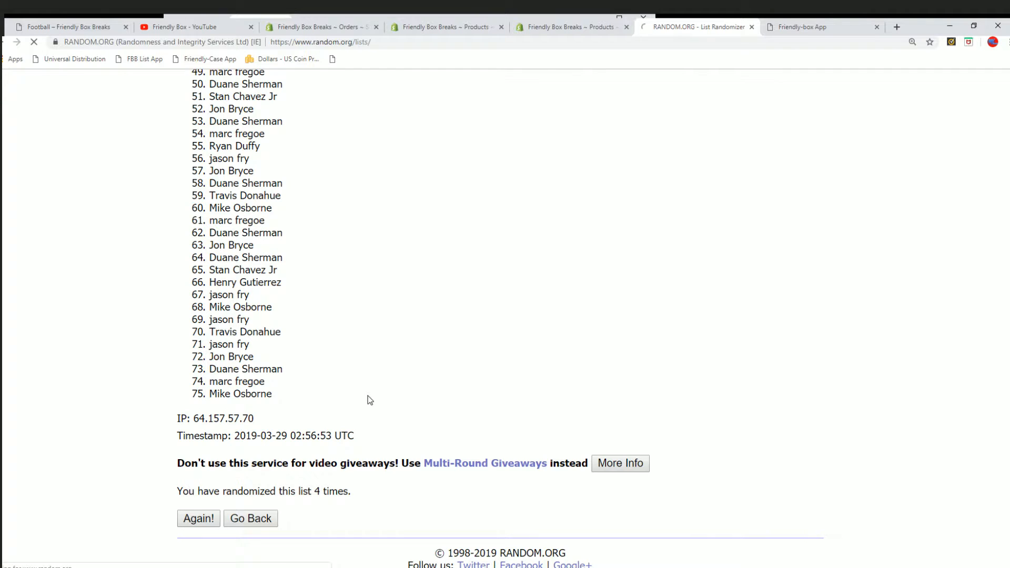
left_click(198, 517)
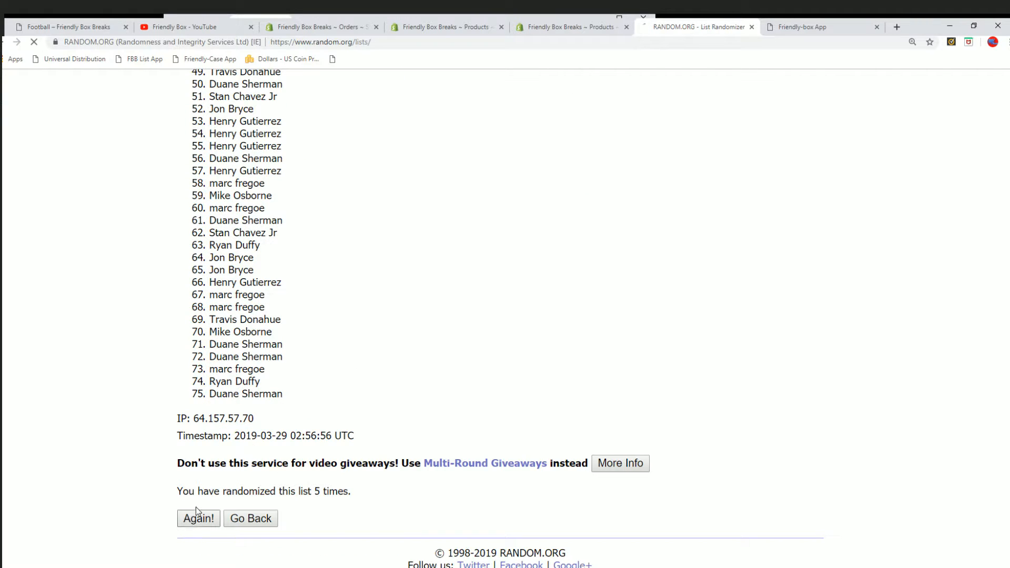
left_click(198, 518)
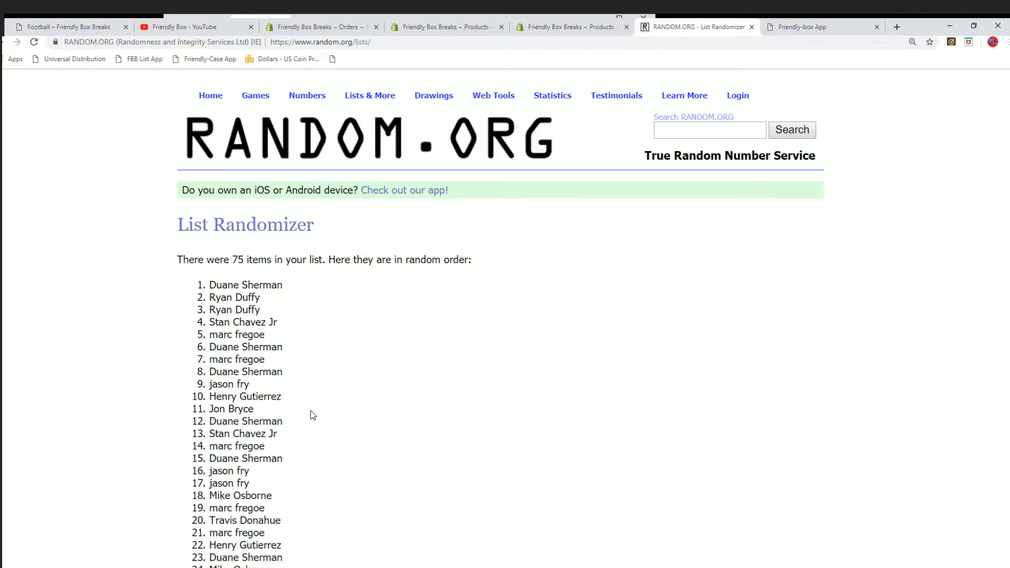
Produce a final seventh shuffle of the owners and review the 75-name result for copying.
scroll("down", 3)
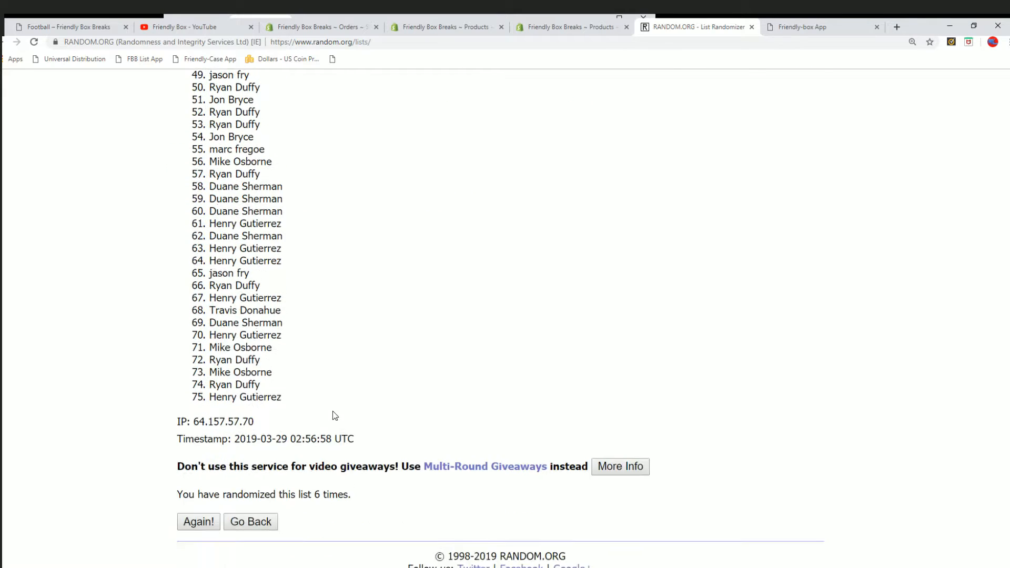
scroll("down", 3)
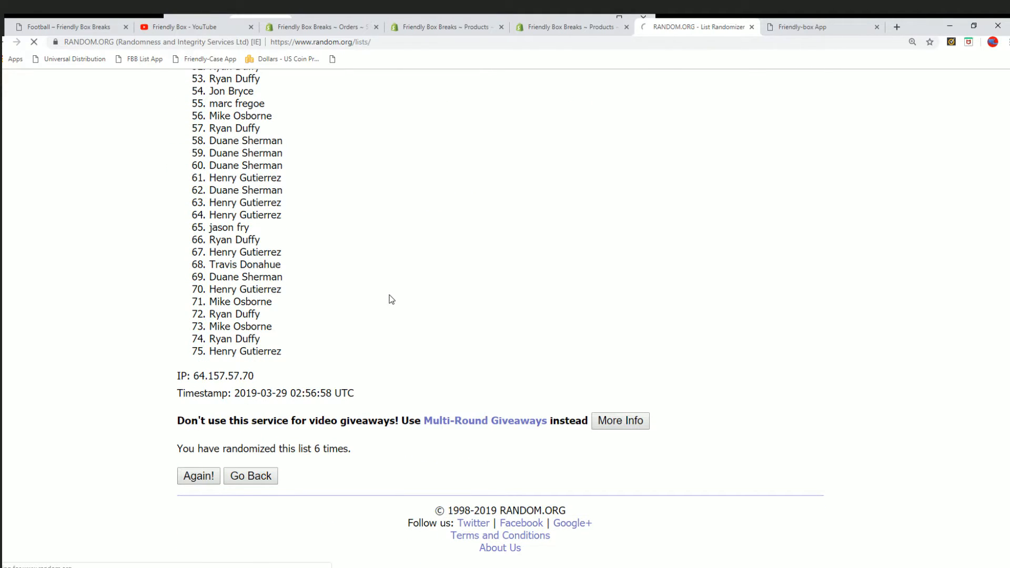
left_click(198, 476)
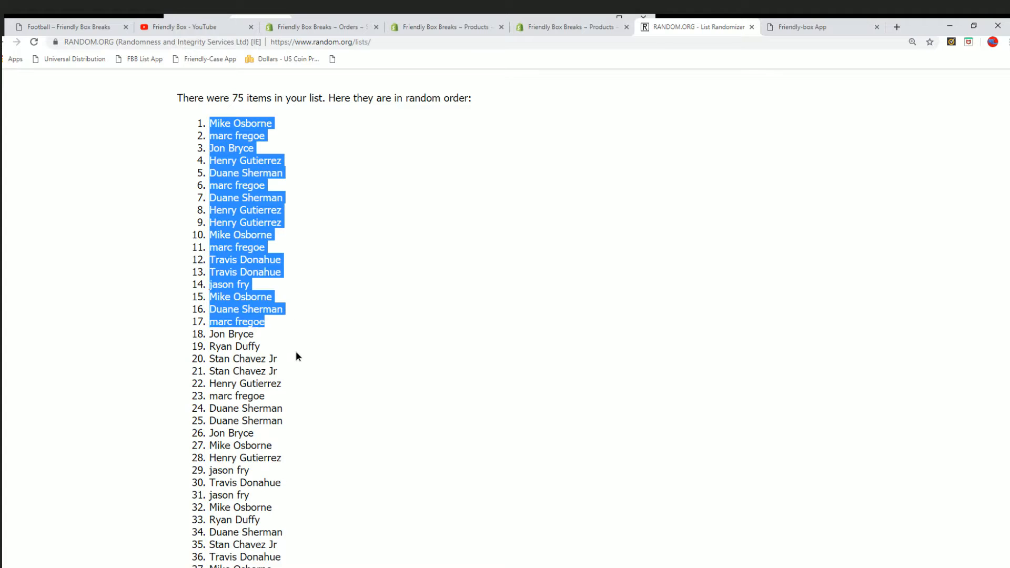
scroll("down", 3)
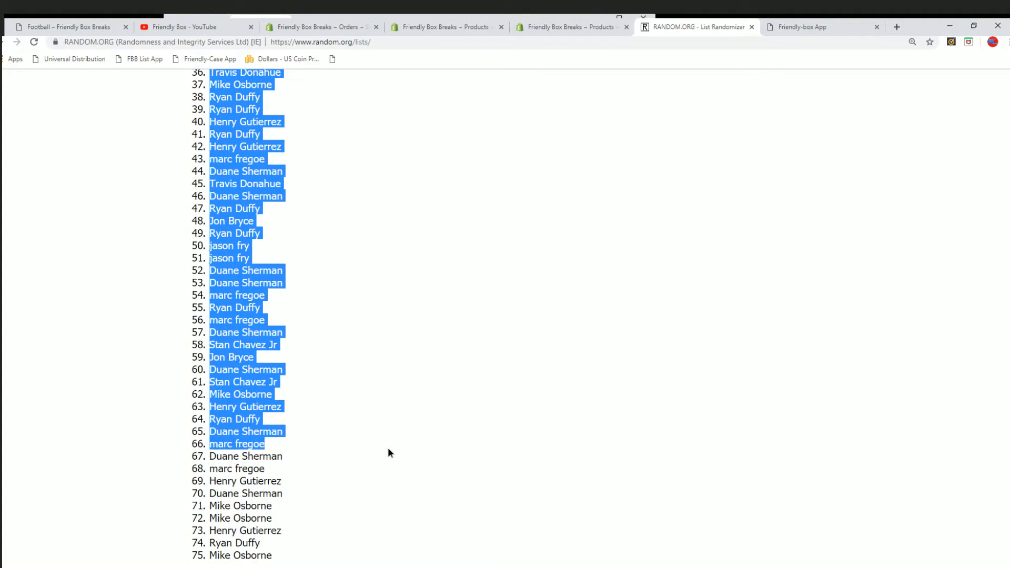
scroll("down", 3)
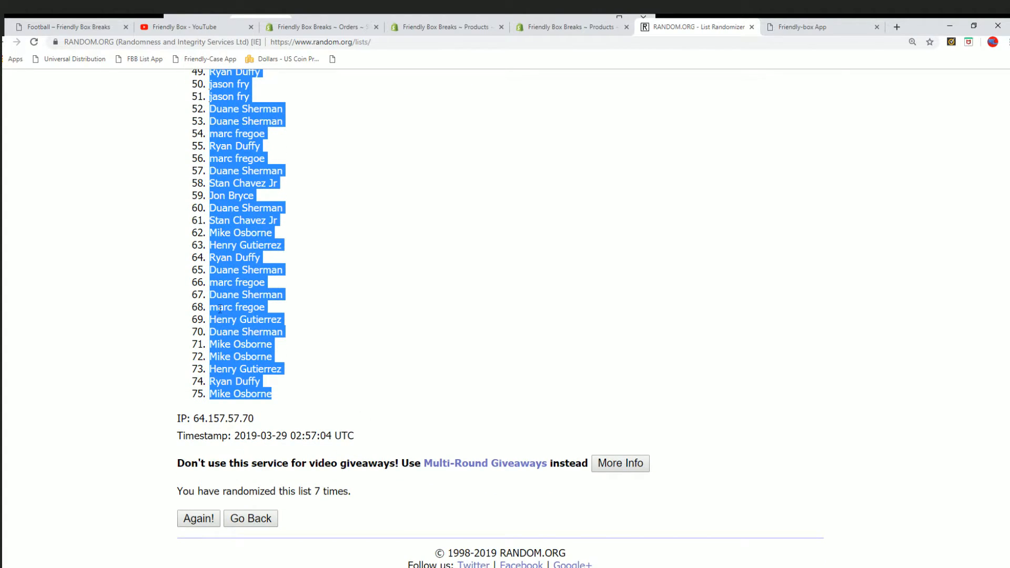
mouse_move(325, 503)
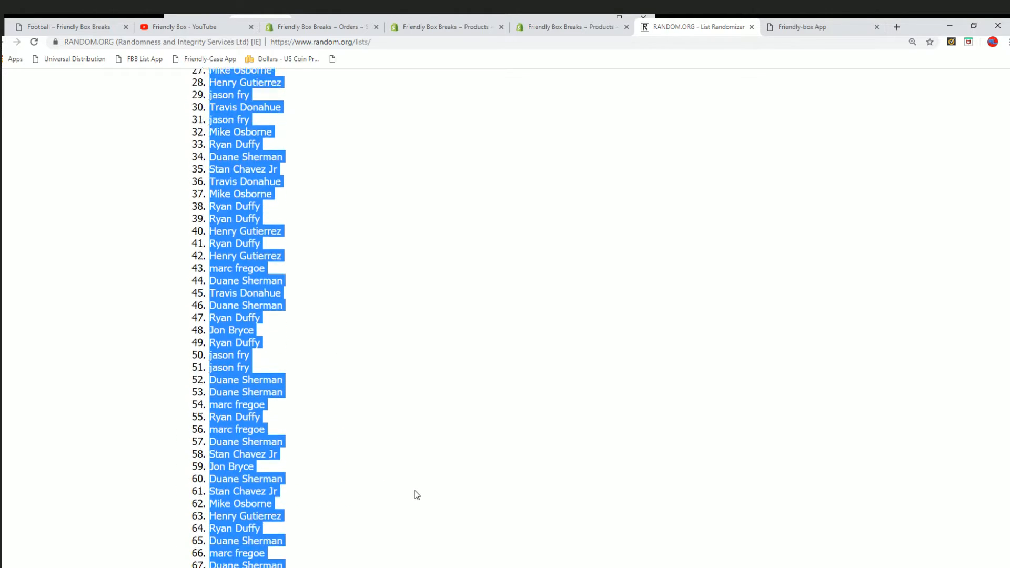
scroll("up", 3)
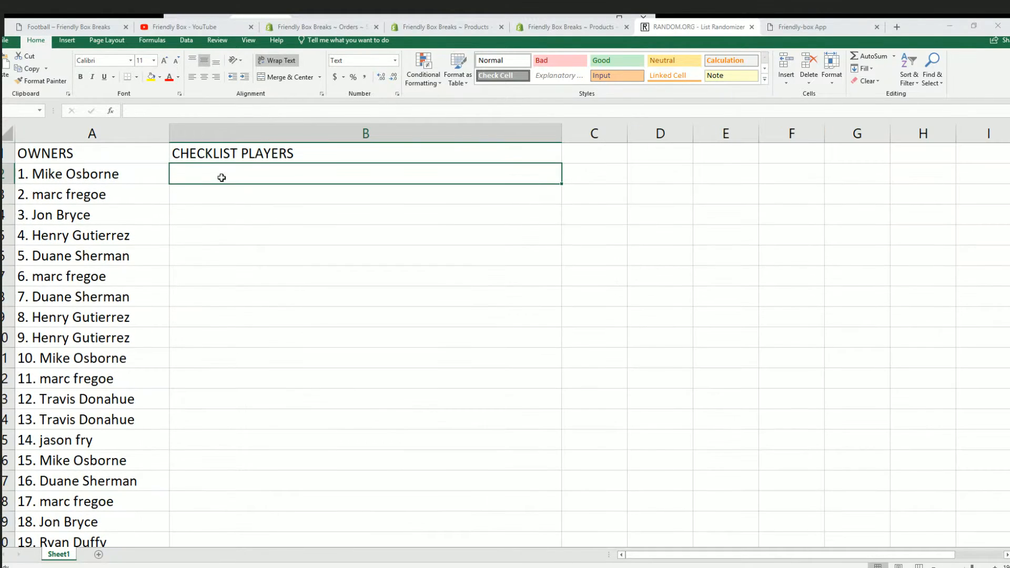
Return to RANDOM.ORG and go back to the list entry form for the checklist players.
left_click(692, 26)
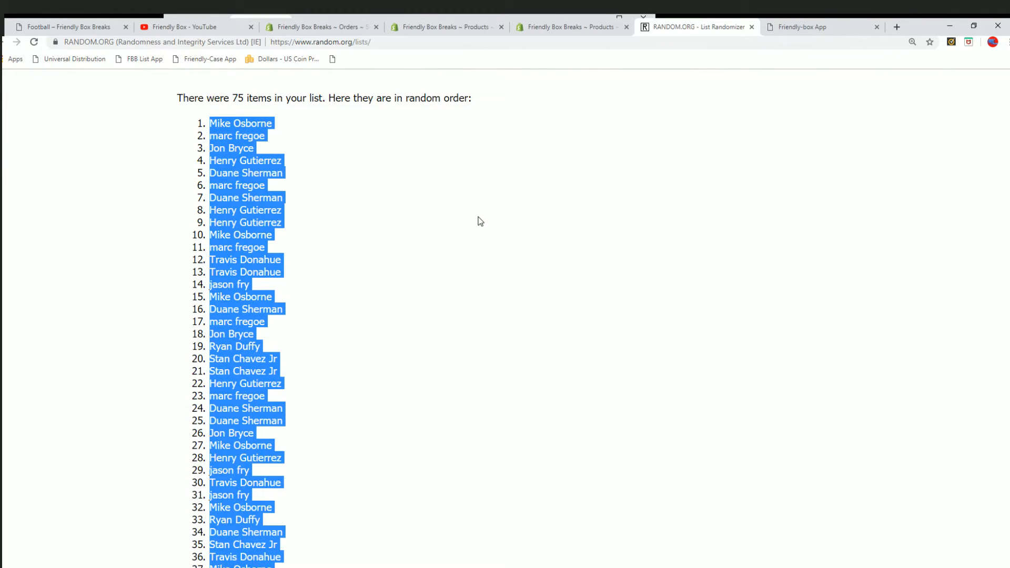
left_click(16, 42)
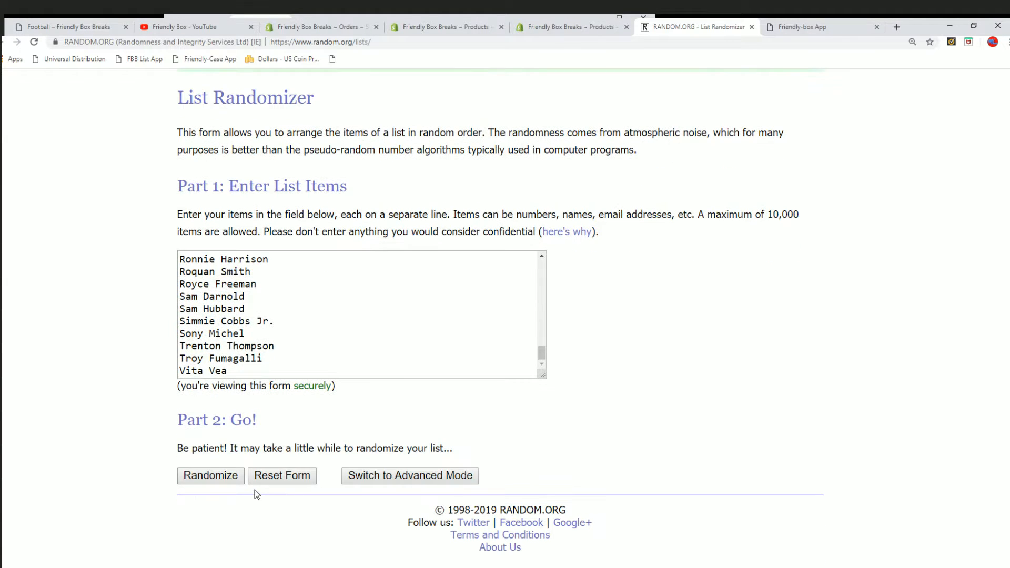
Randomize the 75 checklist players and reshuffle them until a seventh final order.
left_click(210, 475)
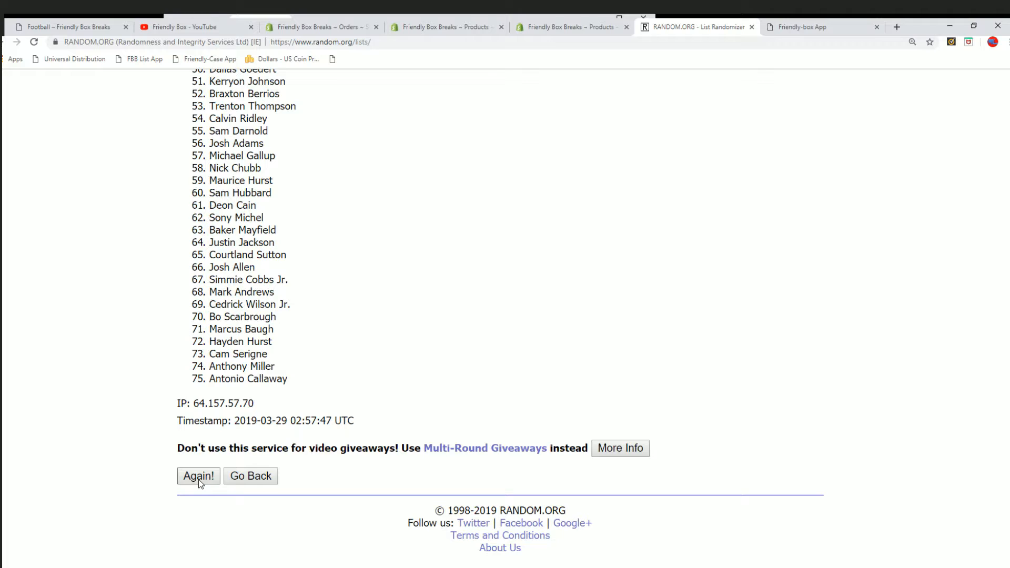
left_click(197, 476)
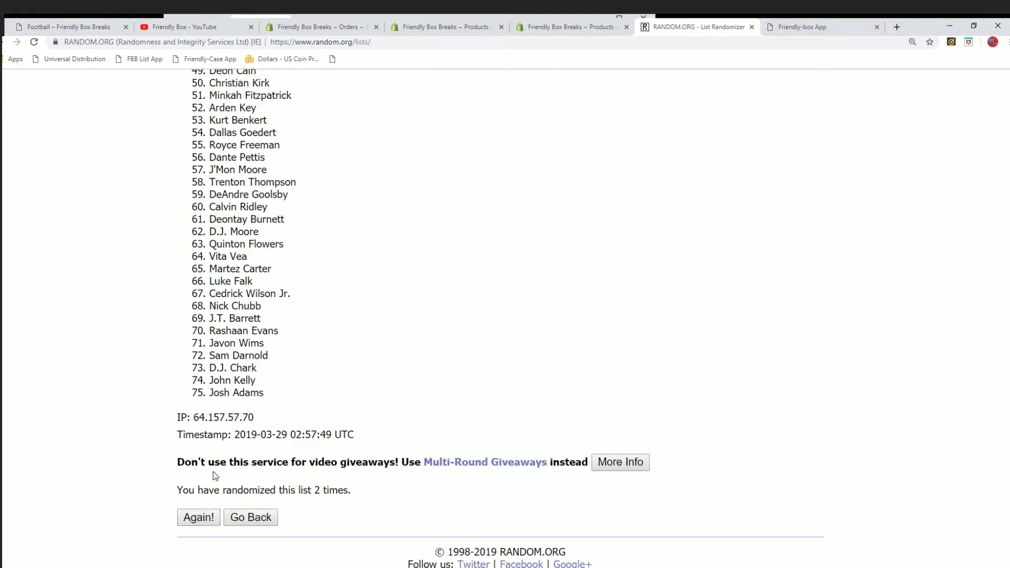
left_click(198, 517)
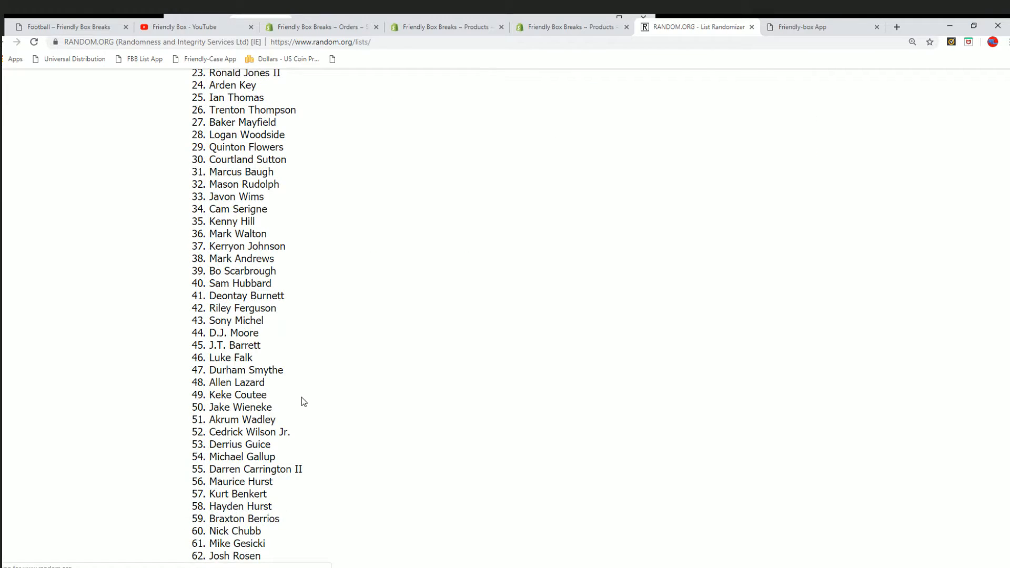
scroll("down", 3)
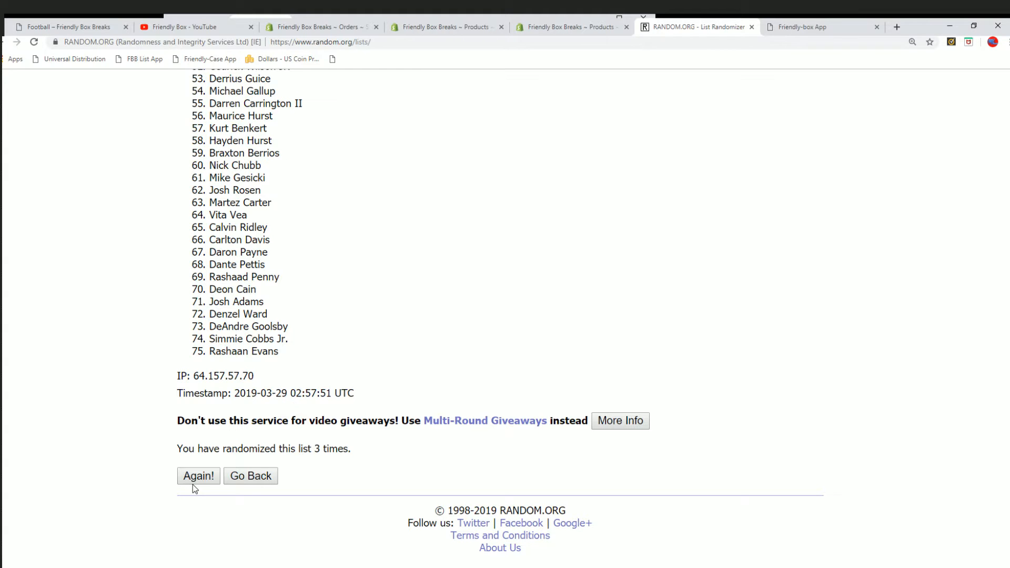
left_click(199, 475)
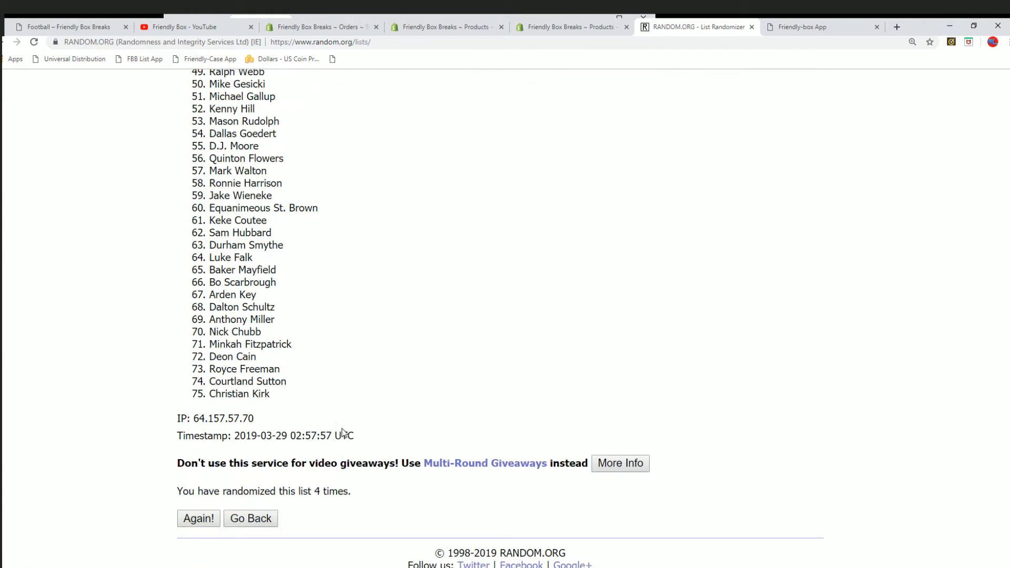
left_click(199, 518)
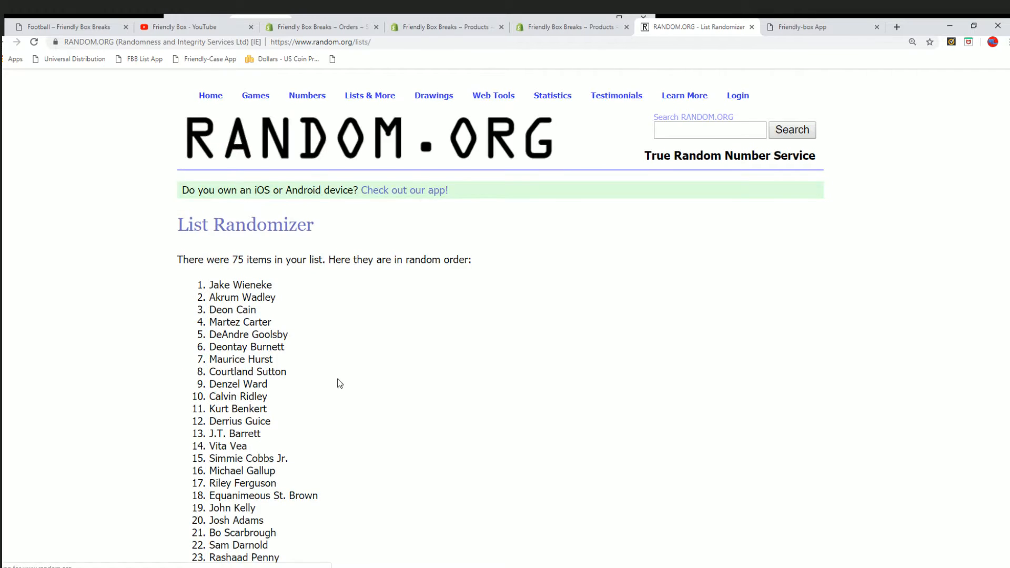
scroll("down", 3)
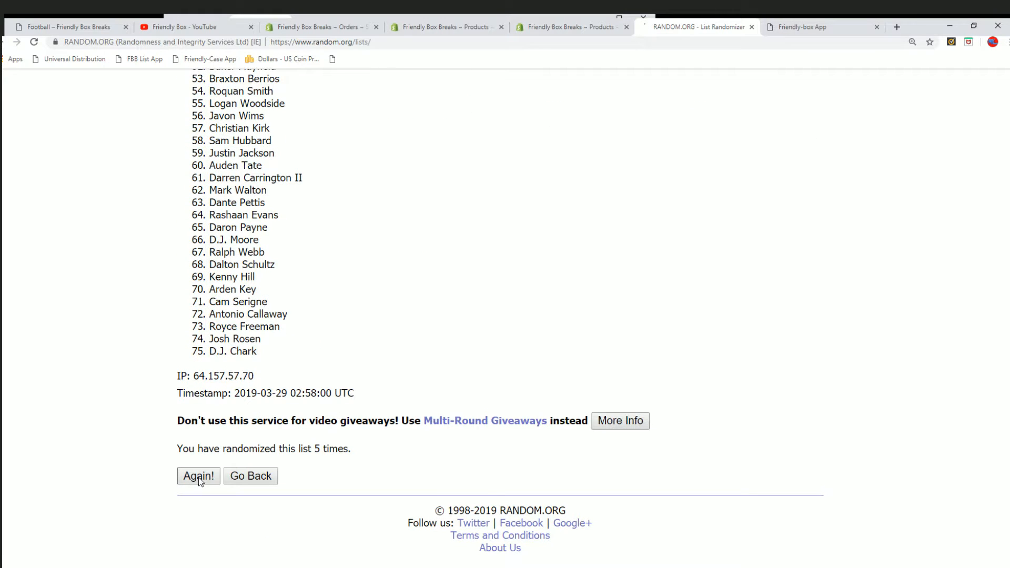
left_click(198, 475)
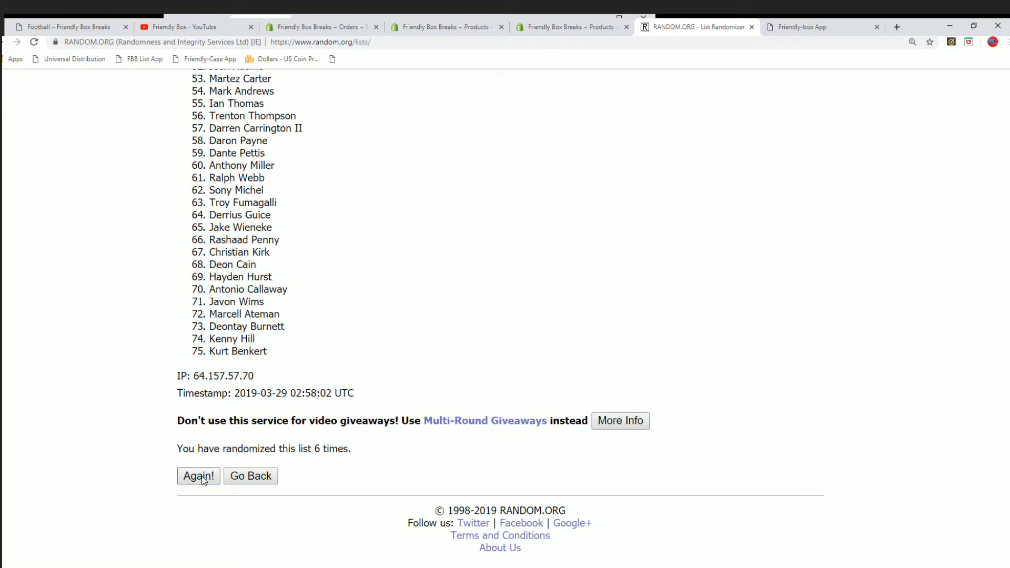
left_click(198, 476)
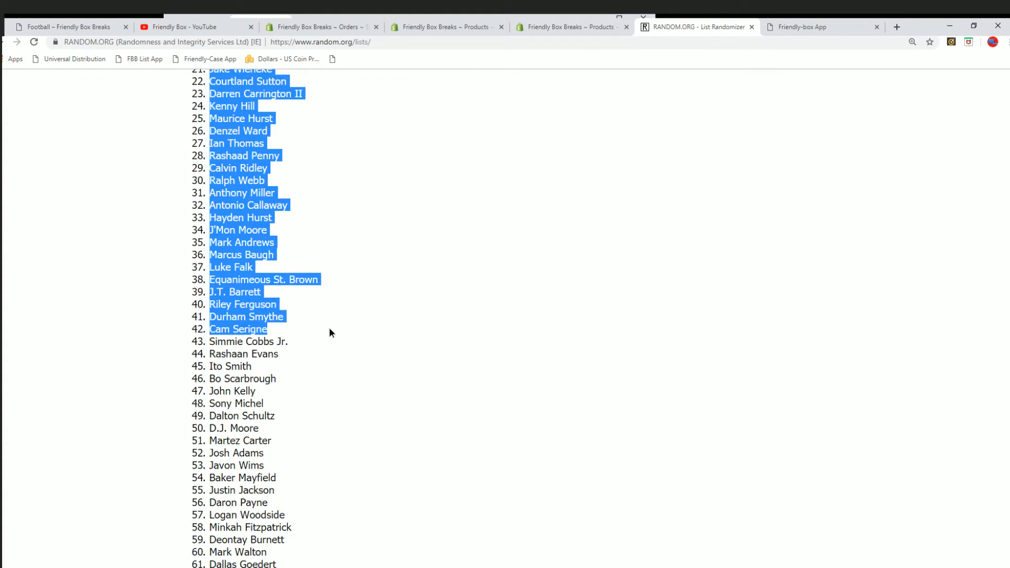
Copy the final randomized player list and switch back to the owners spreadsheet.
right_click(256, 392)
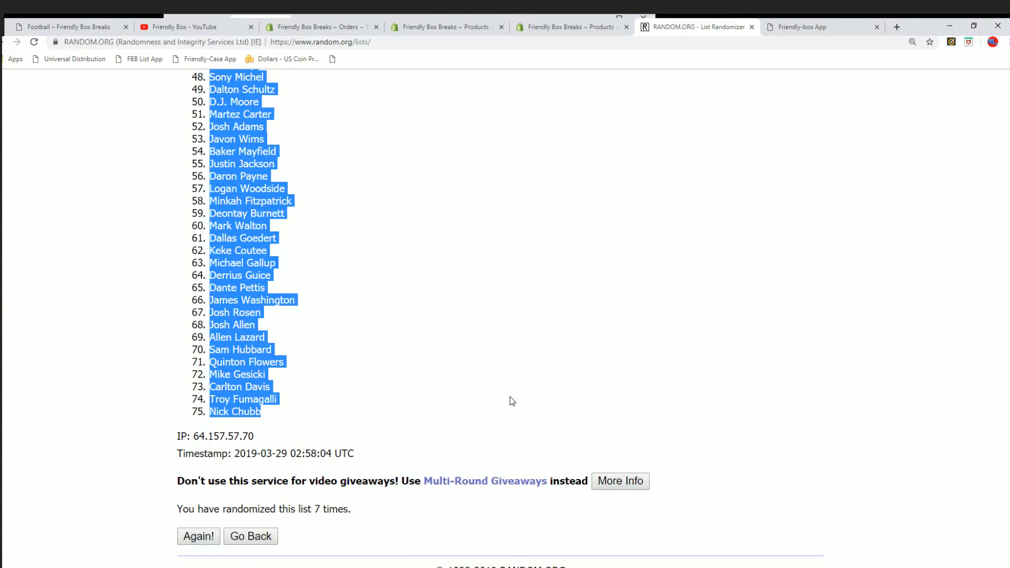
scroll("up", 3)
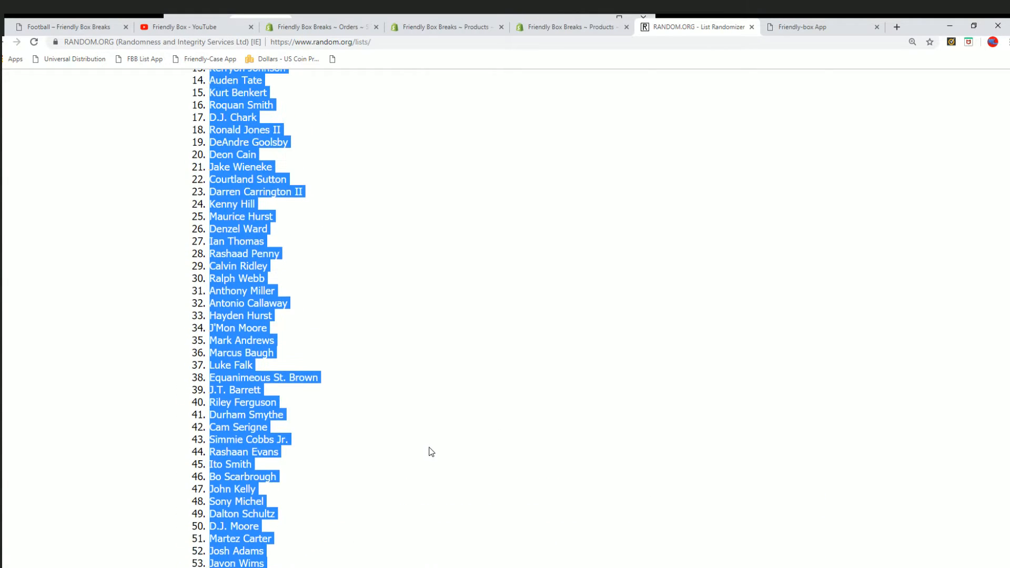
scroll("up", 3)
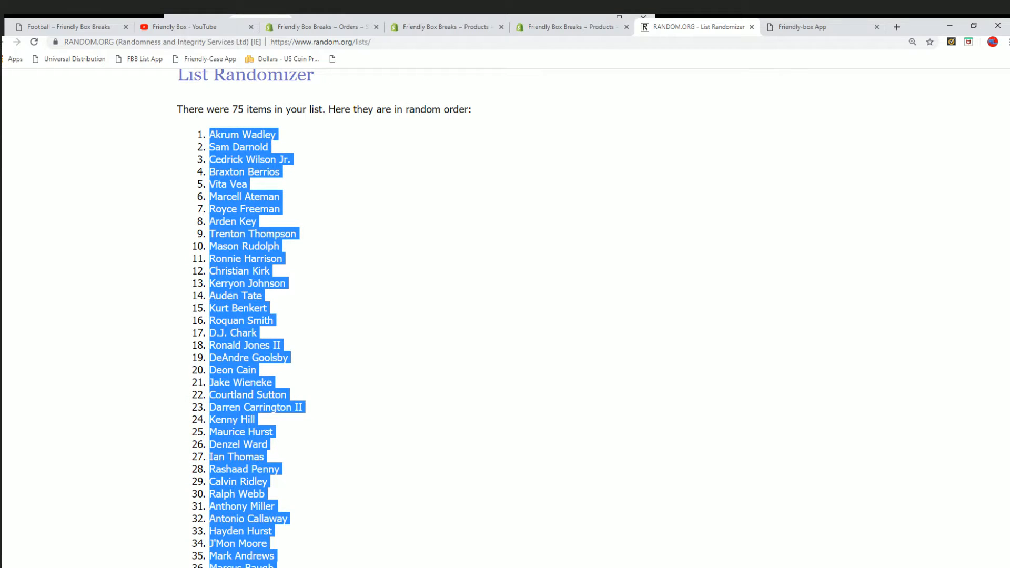
left_click(802, 26)
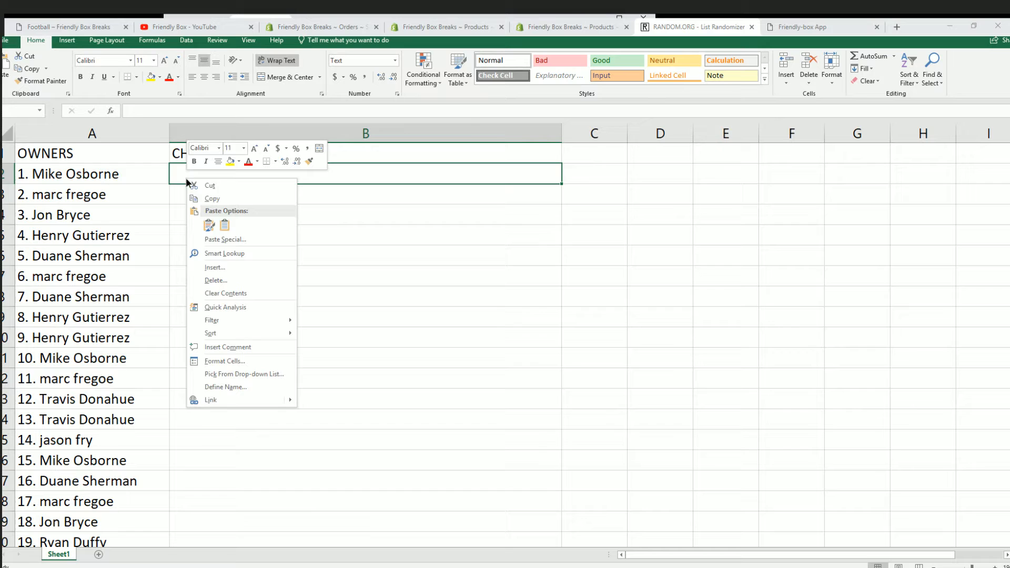
Paste the 75 players into column B beside the owners and check entry 2. Sam Darnold.
left_click(209, 225)
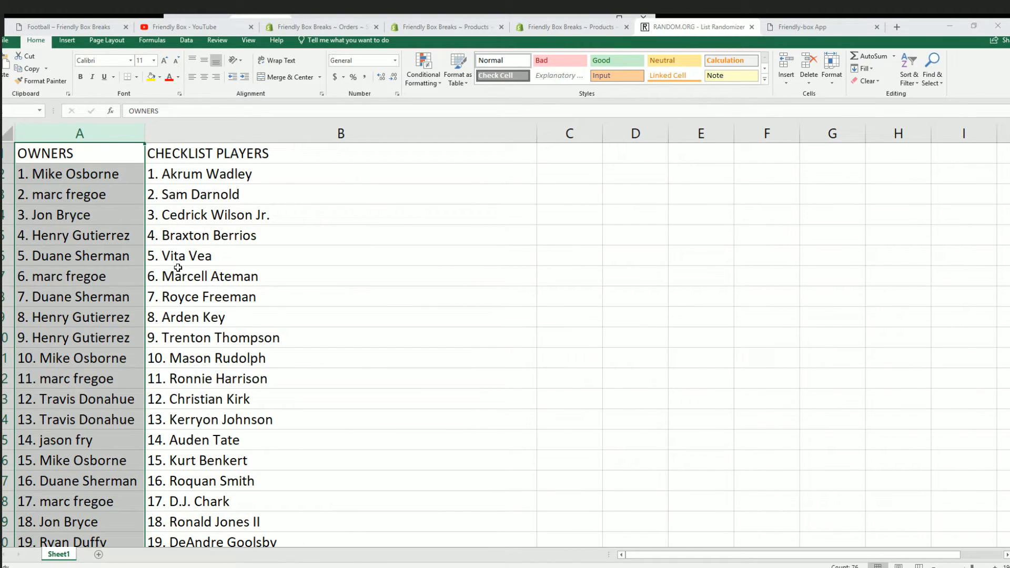
left_click(340, 193)
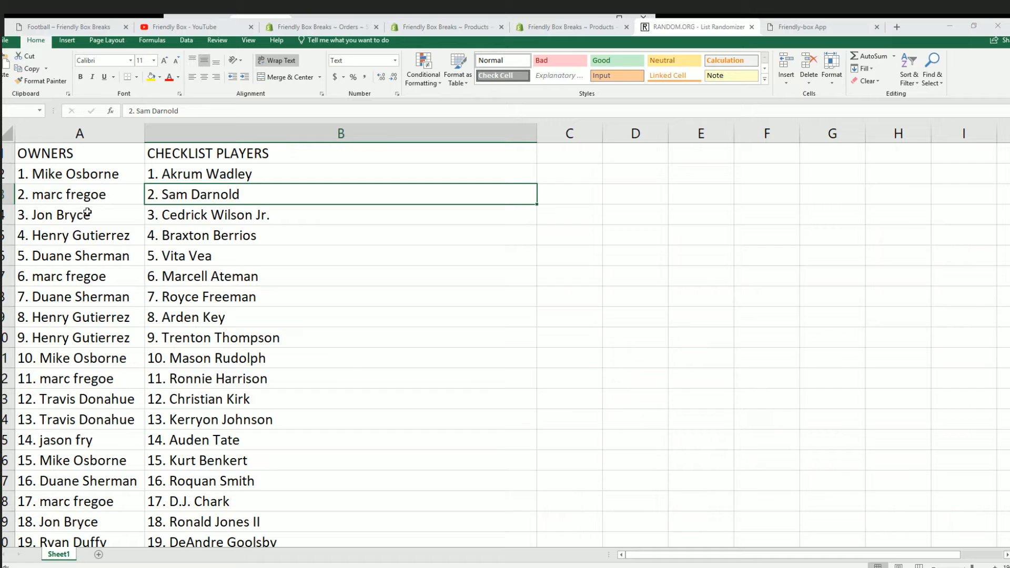
mouse_move(203, 296)
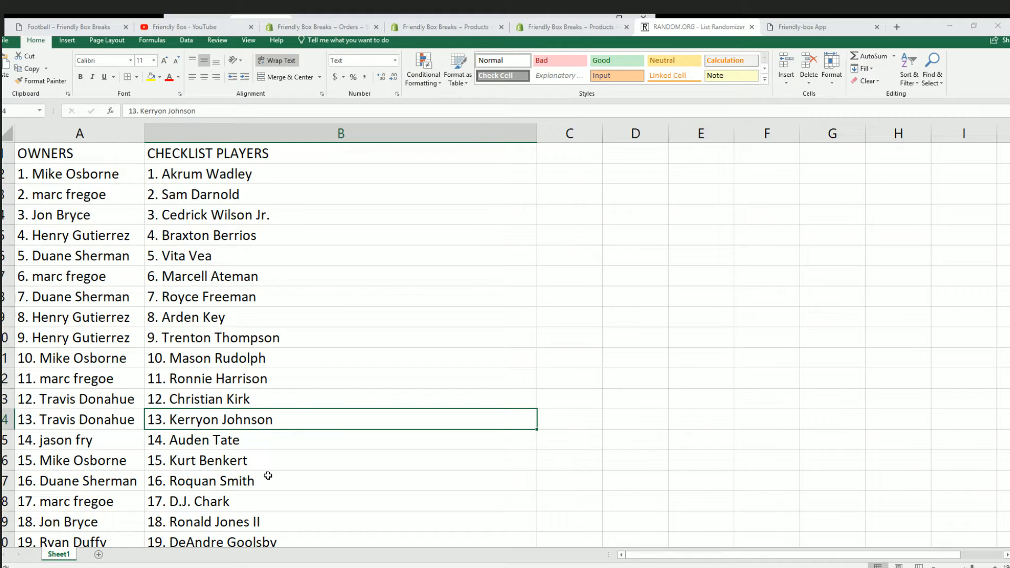
scroll("down", 3)
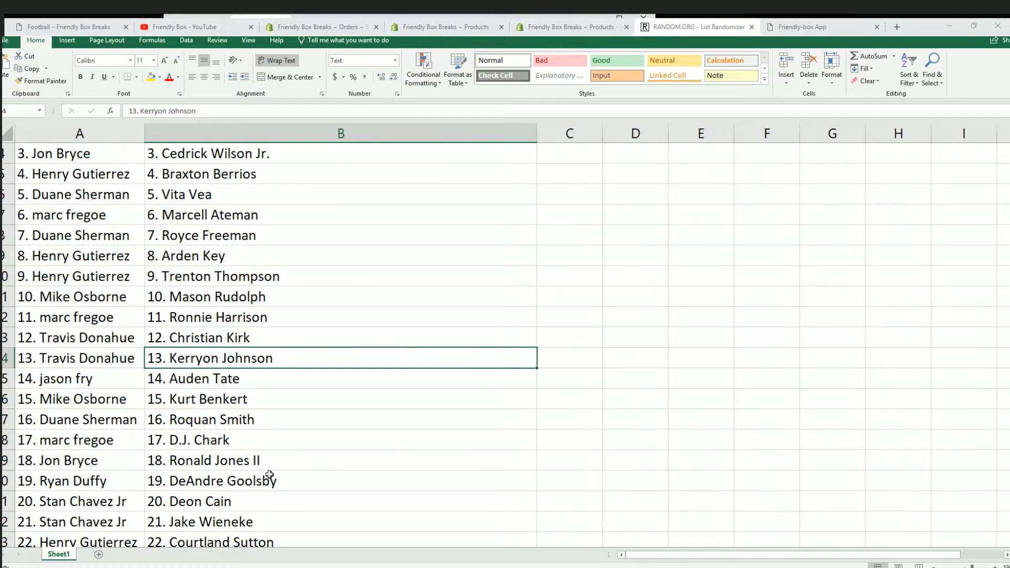
scroll("down", 3)
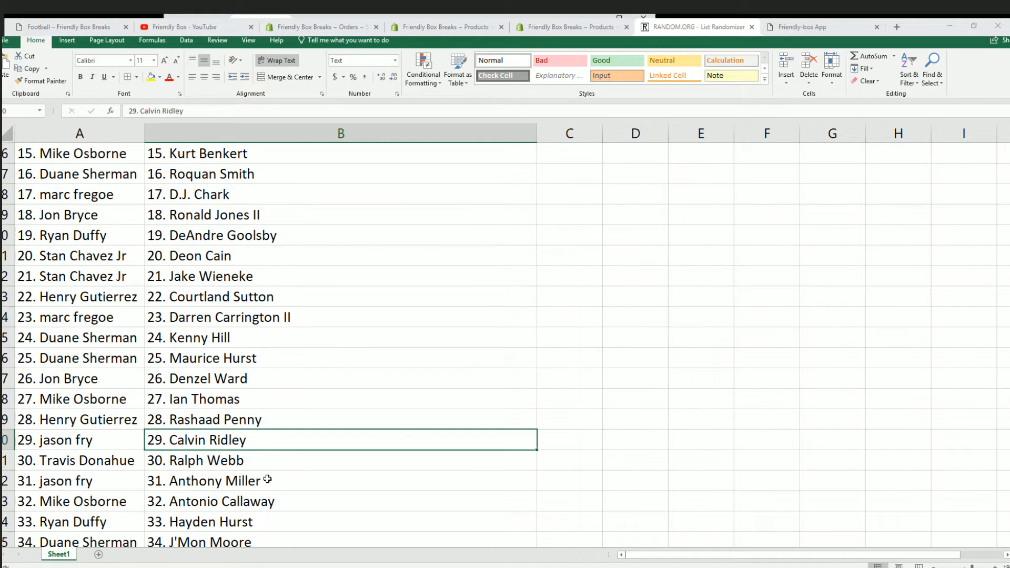
scroll("down", 3)
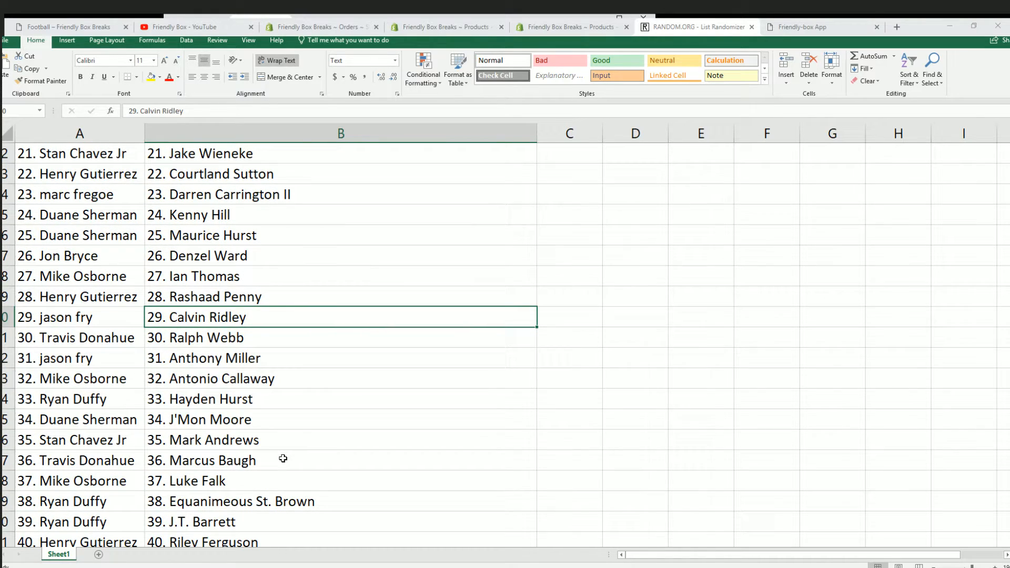
scroll("down", 3)
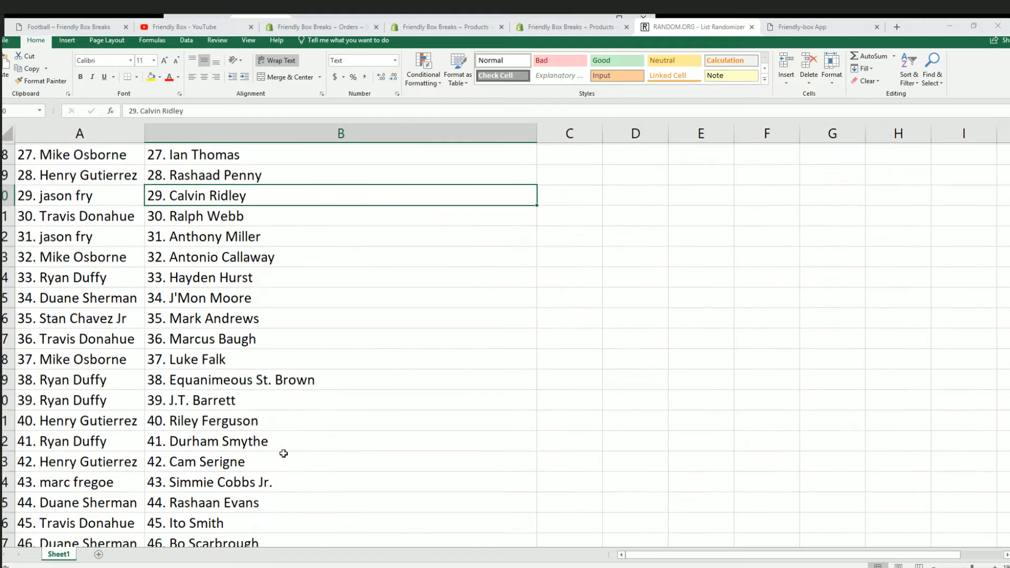
scroll("down", 3)
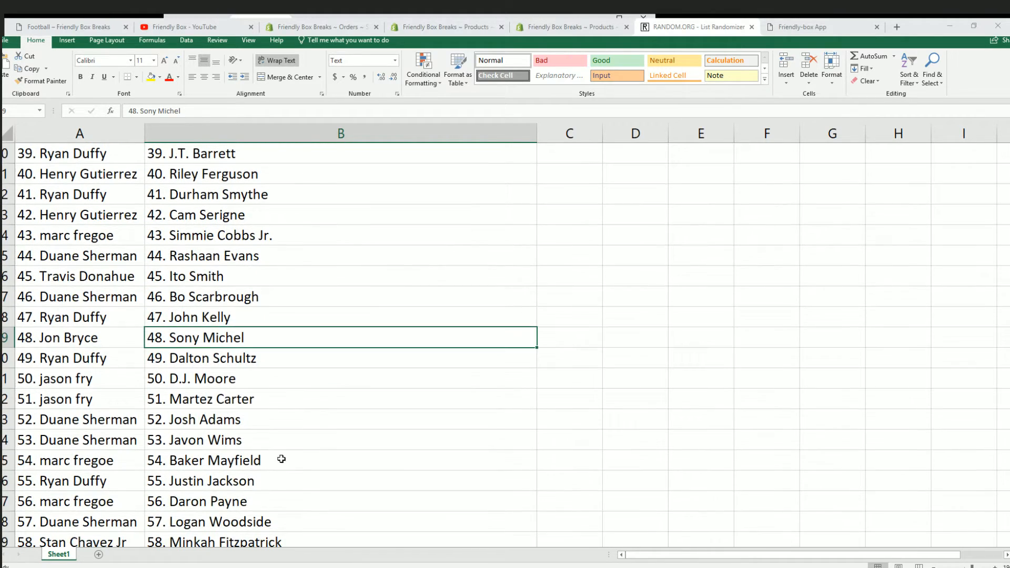
Scroll through to row 76 to verify all 75 owner-player pairings, then back to the top.
scroll("down", 3)
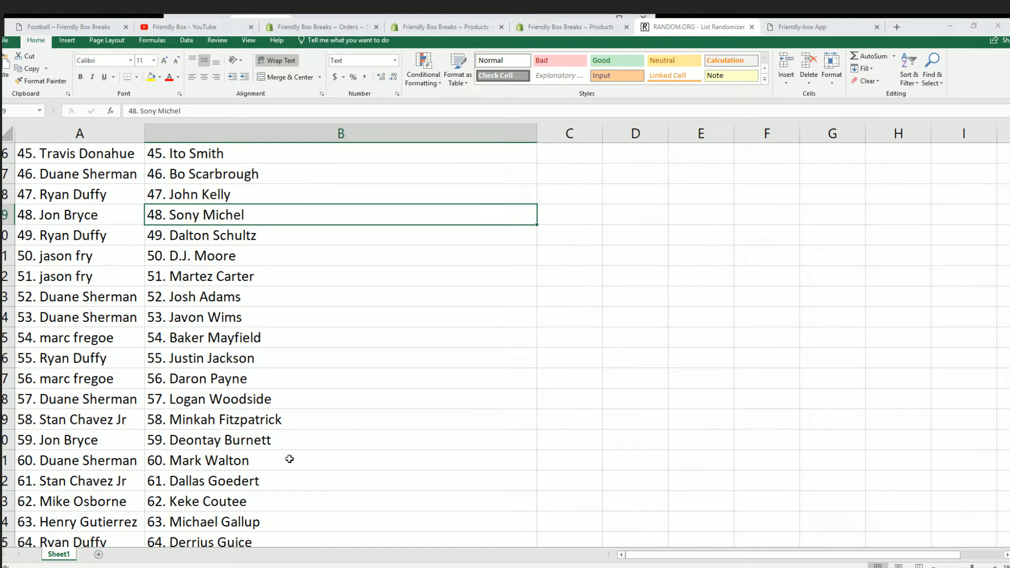
scroll("down", 3)
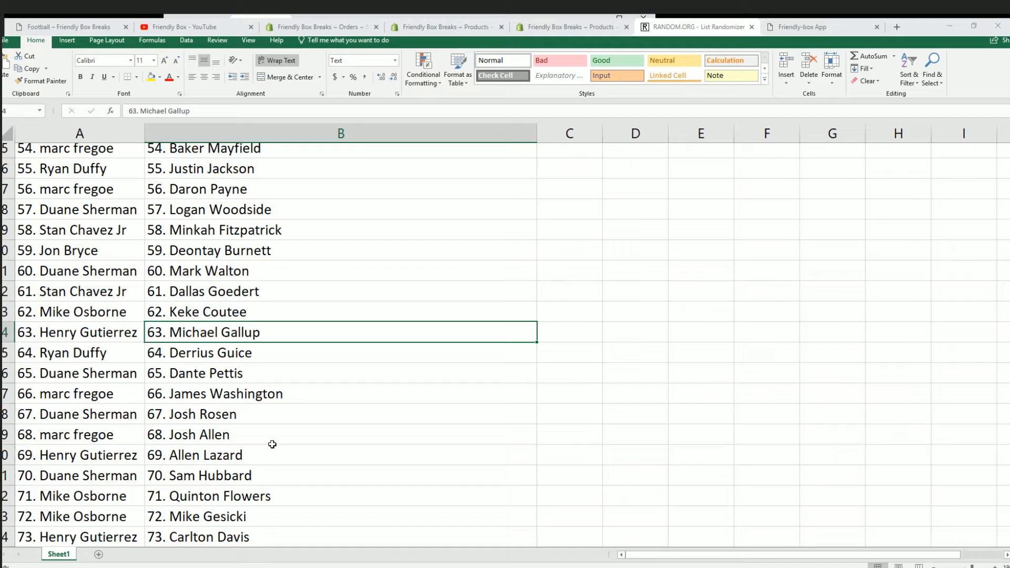
scroll("down", 3)
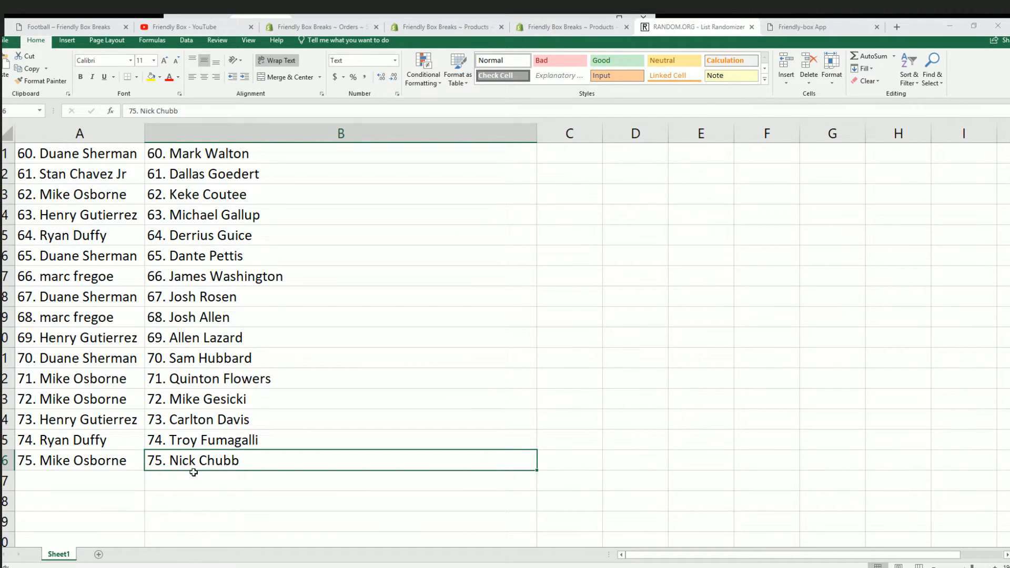
scroll("up", 3)
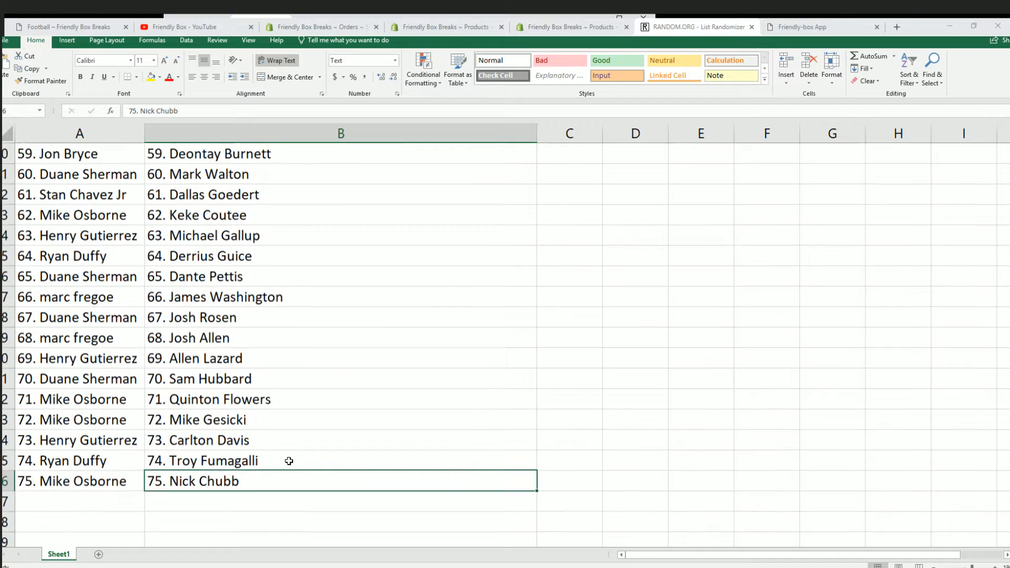
scroll("up", 3)
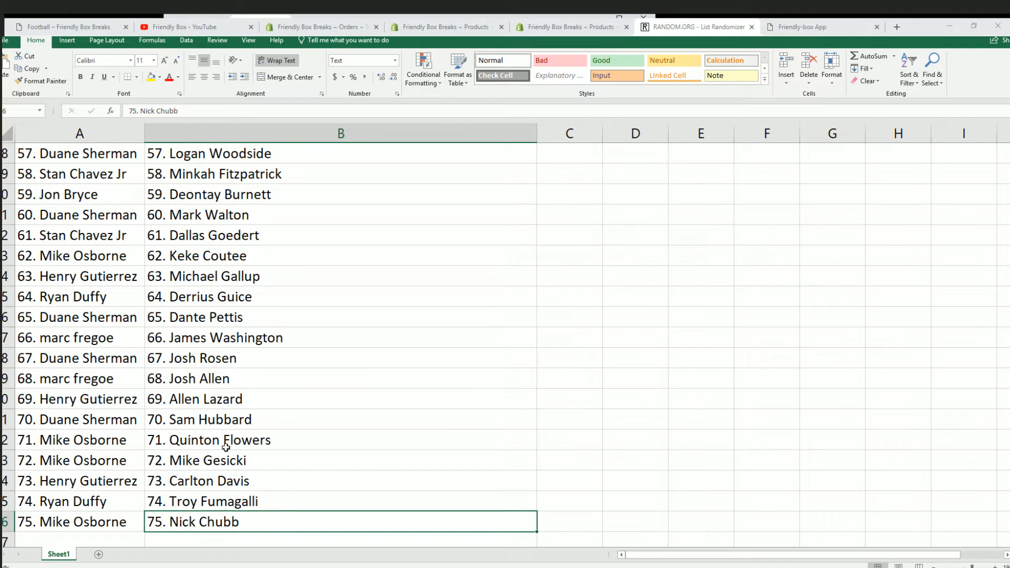
scroll("up", 3)
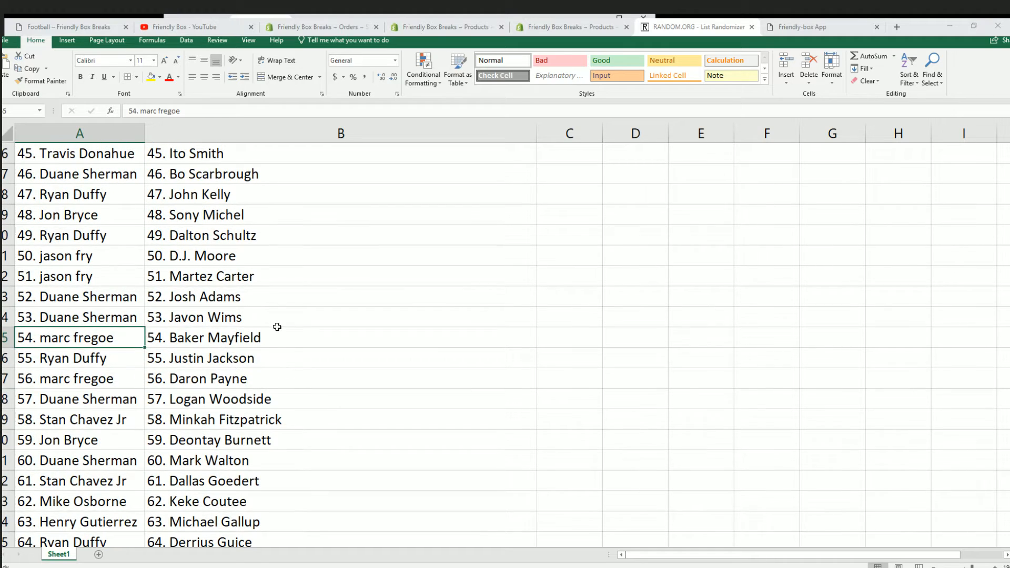
scroll("up", 3)
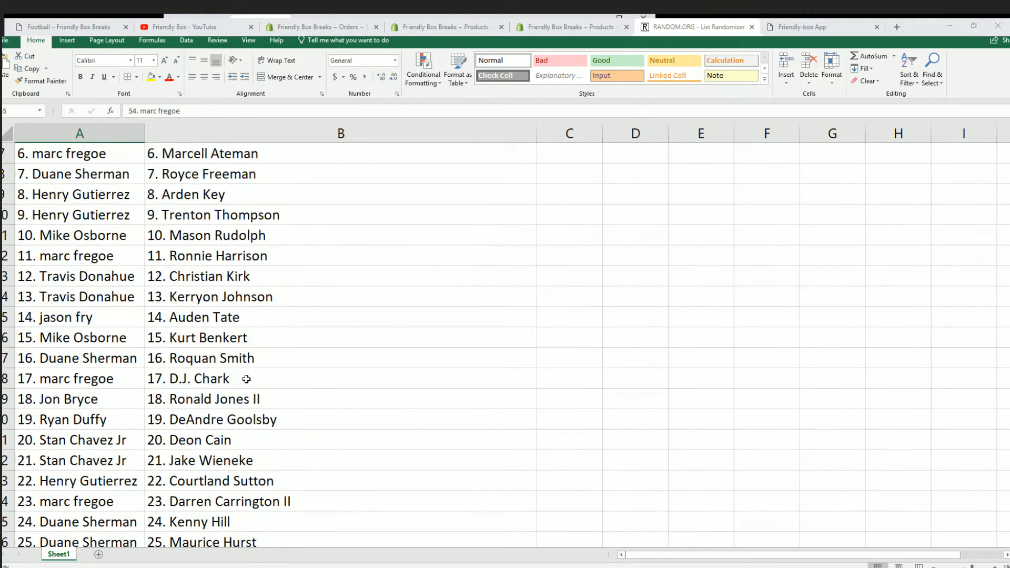